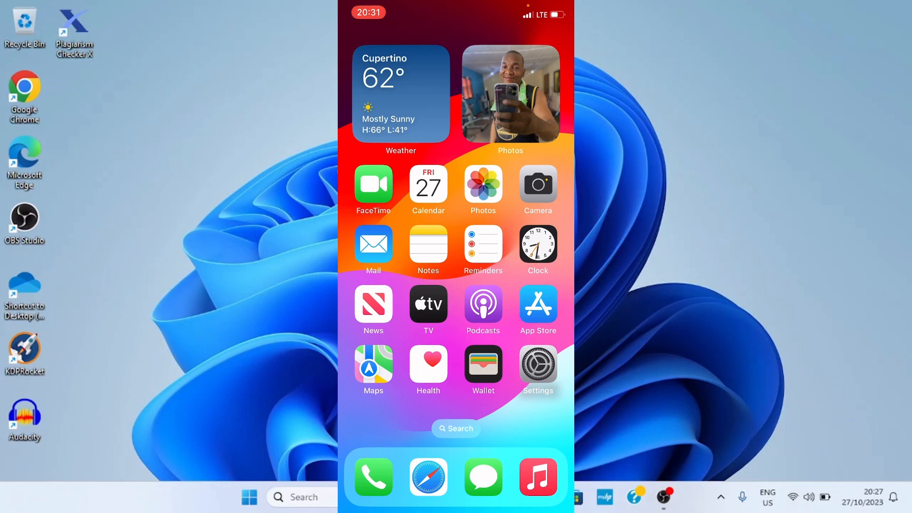
mouse_move(733, 371)
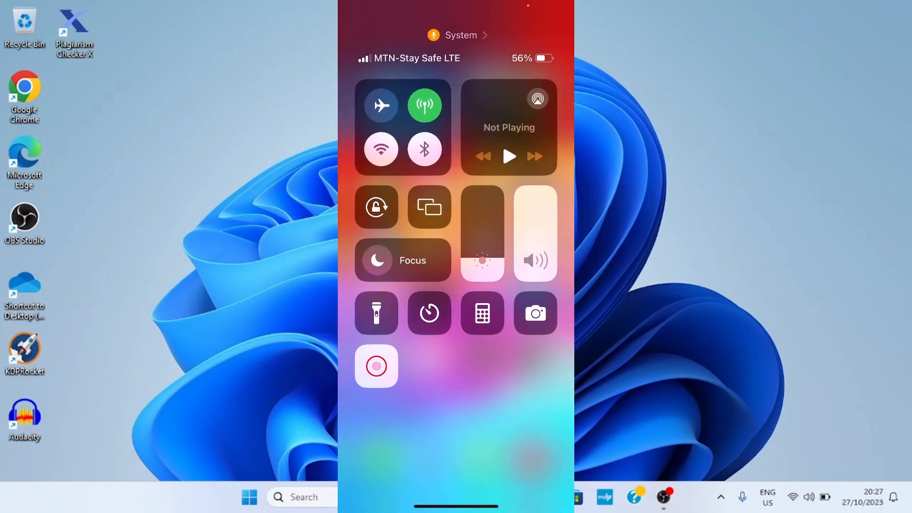
Expand the Control Center connectivity tile and open Bluetooth settings from it.
click(423, 149)
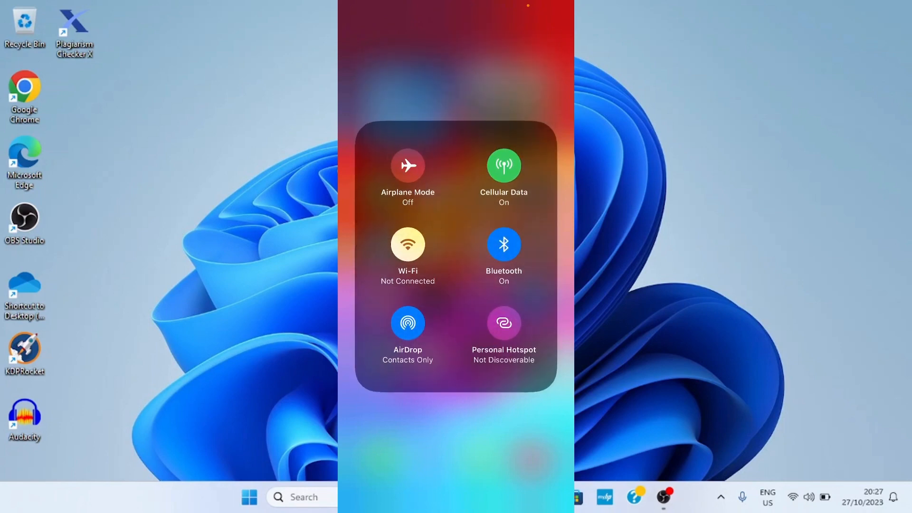
click(503, 243)
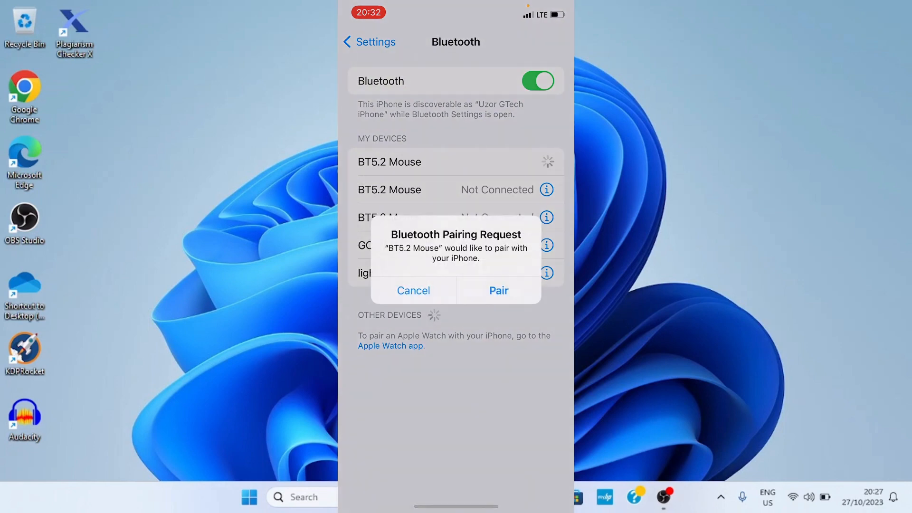
Accept the BT5.2 Mouse pairing request and connect it under Other Devices.
click(412, 291)
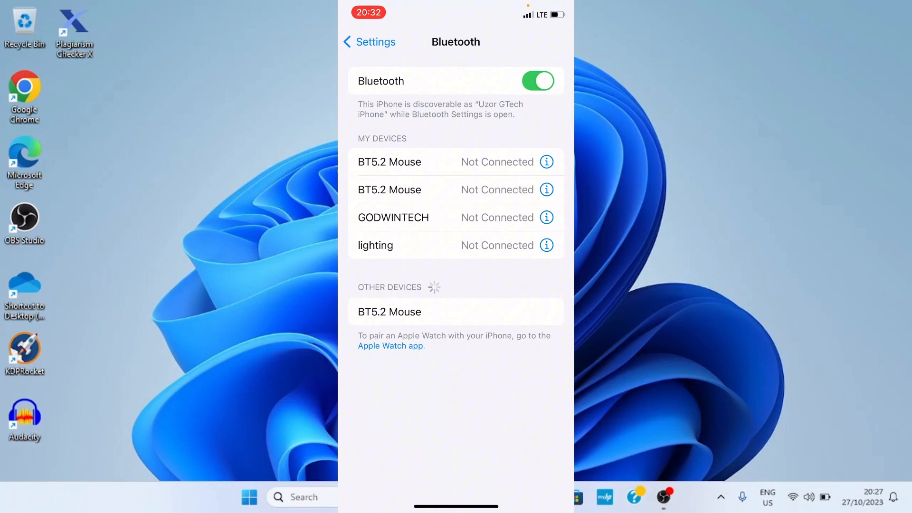
click(389, 161)
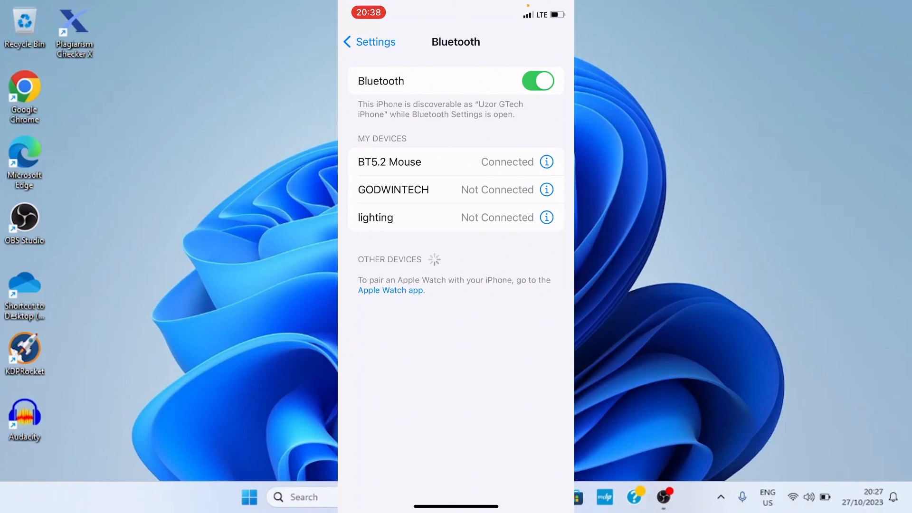
mouse_move(657, 470)
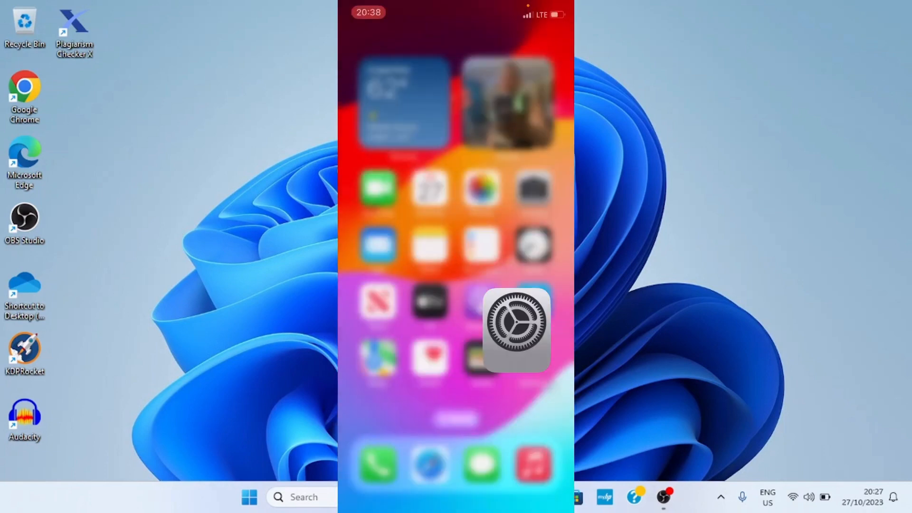
Navigate from the main Settings list through Accessibility and Touch to AssistiveTouch.
click(516, 330)
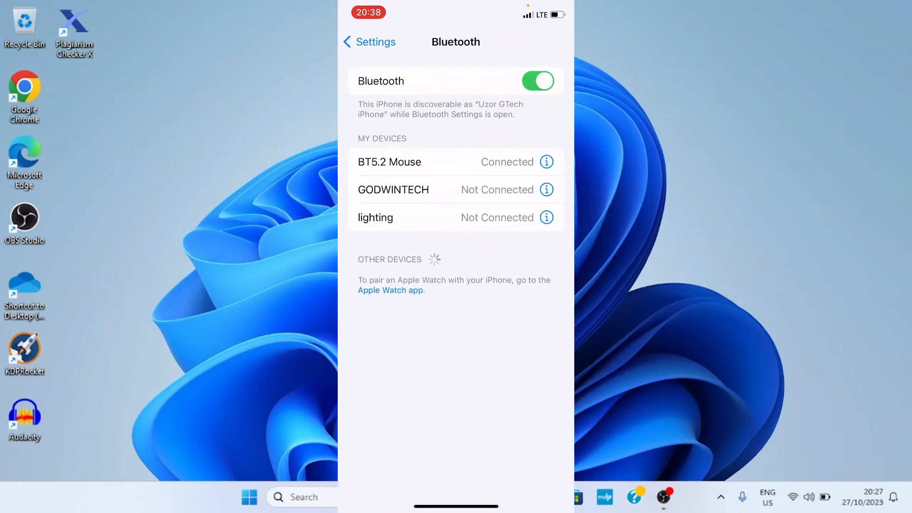
click(368, 42)
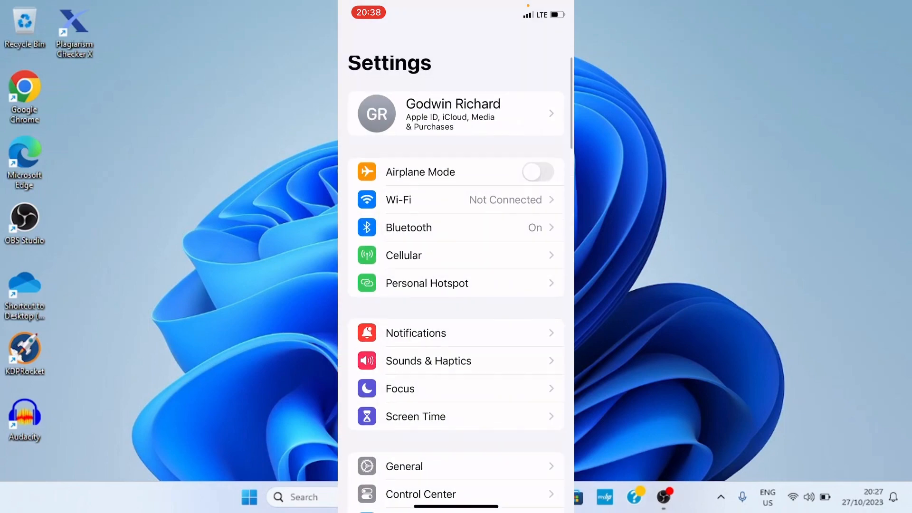
scroll(down, 3)
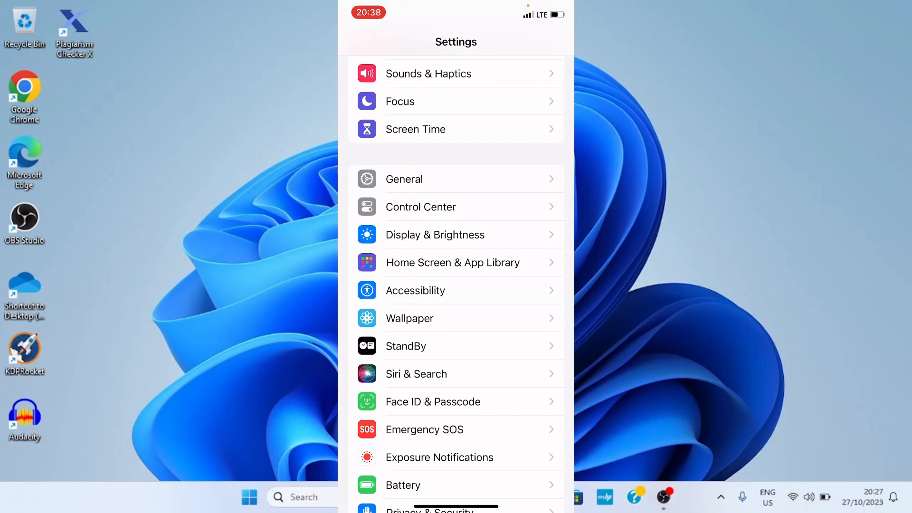
click(415, 291)
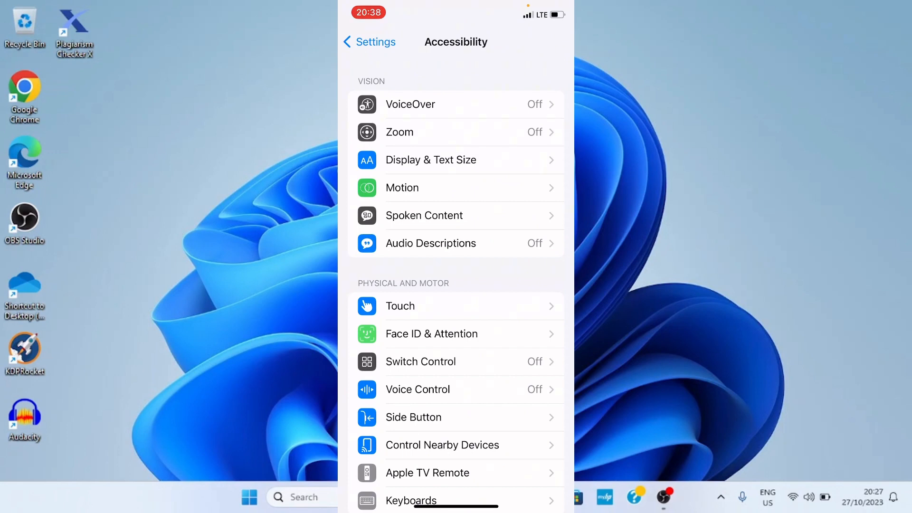
click(400, 305)
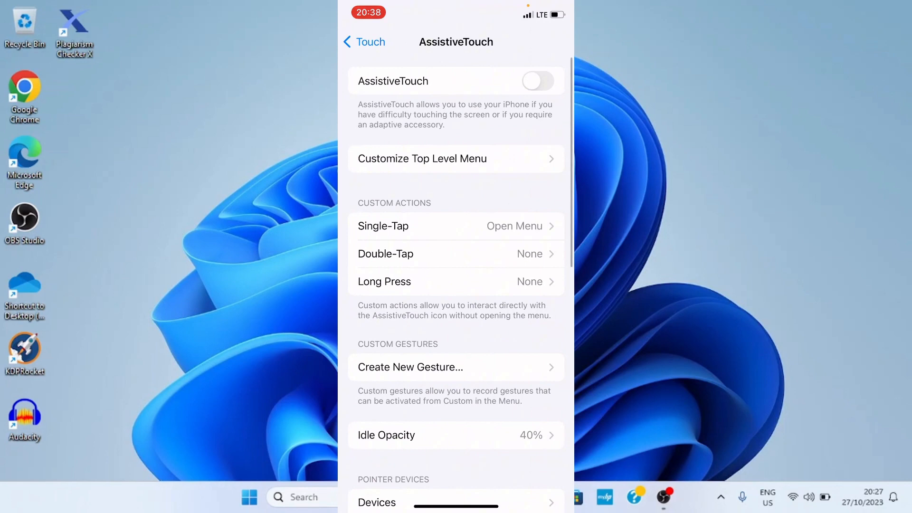
Enable AssistiveTouch, then launch Mail from the home screen using the mouse cursor.
click(537, 81)
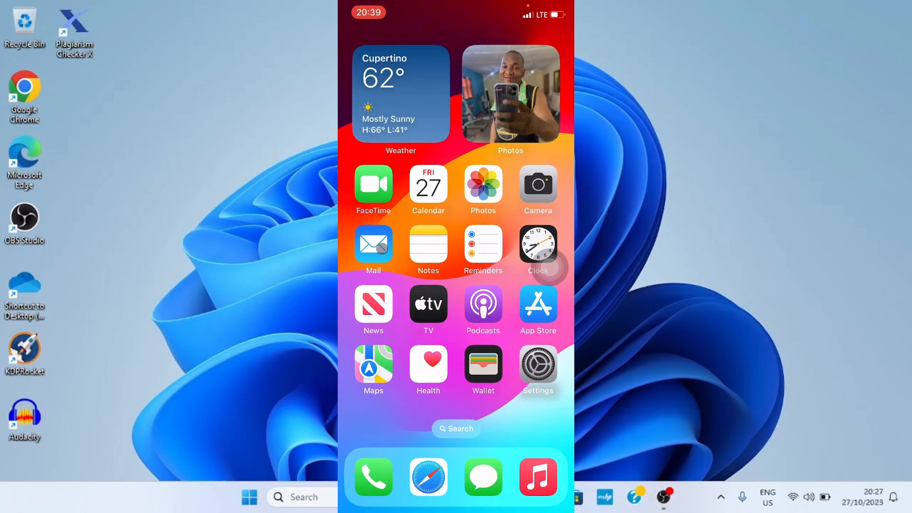
click(373, 244)
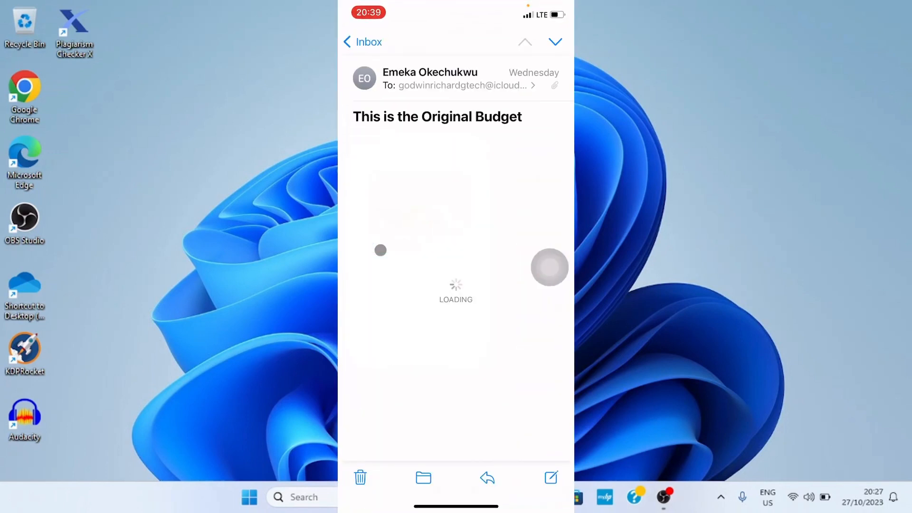